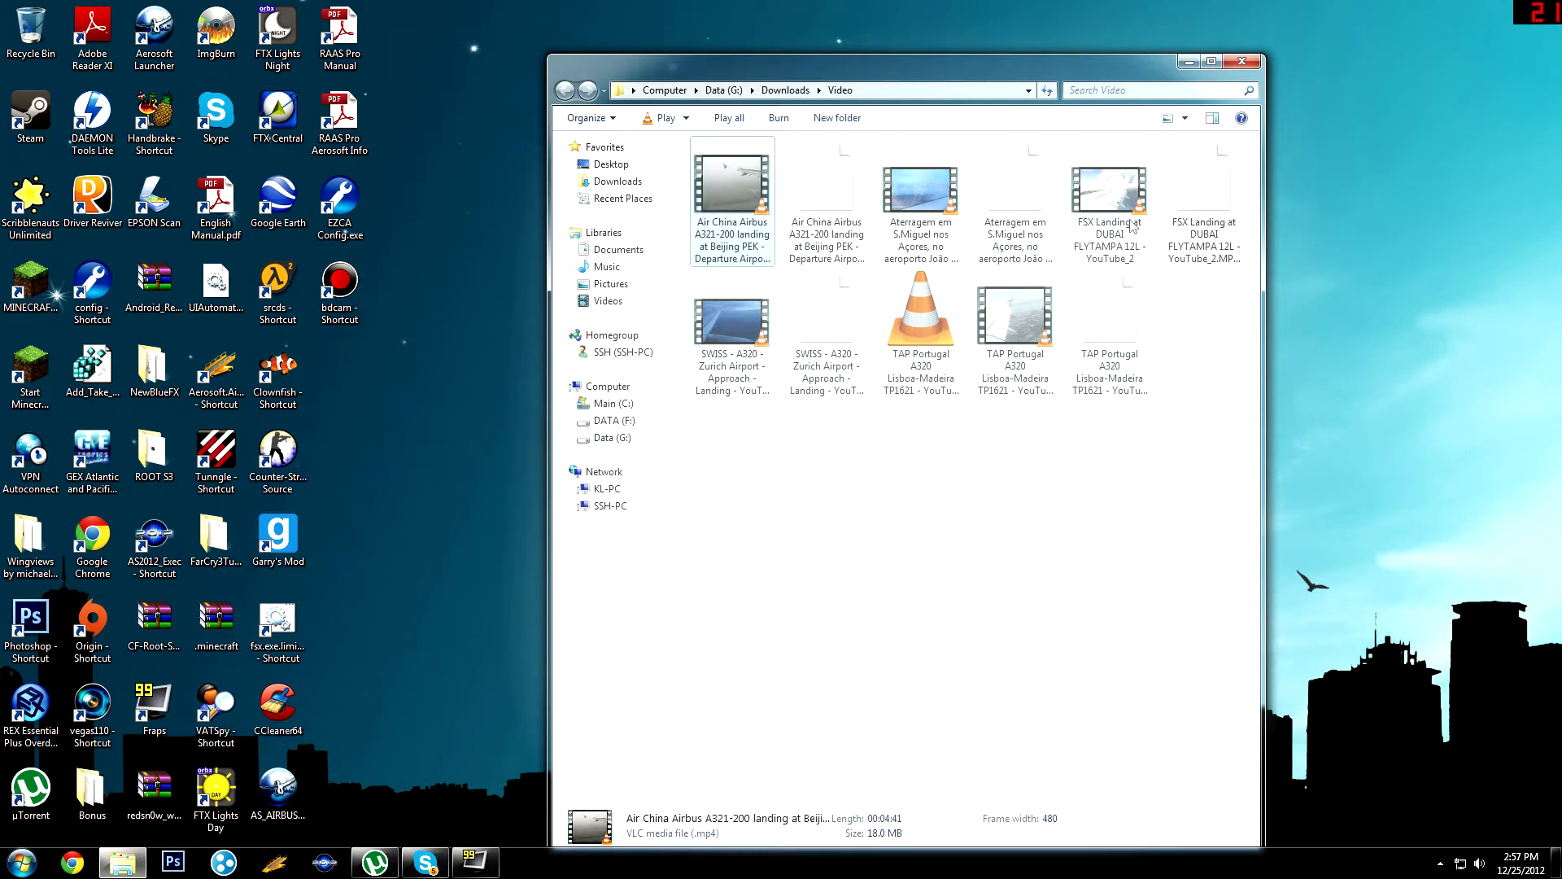
pyautogui.moveTo(1108, 193)
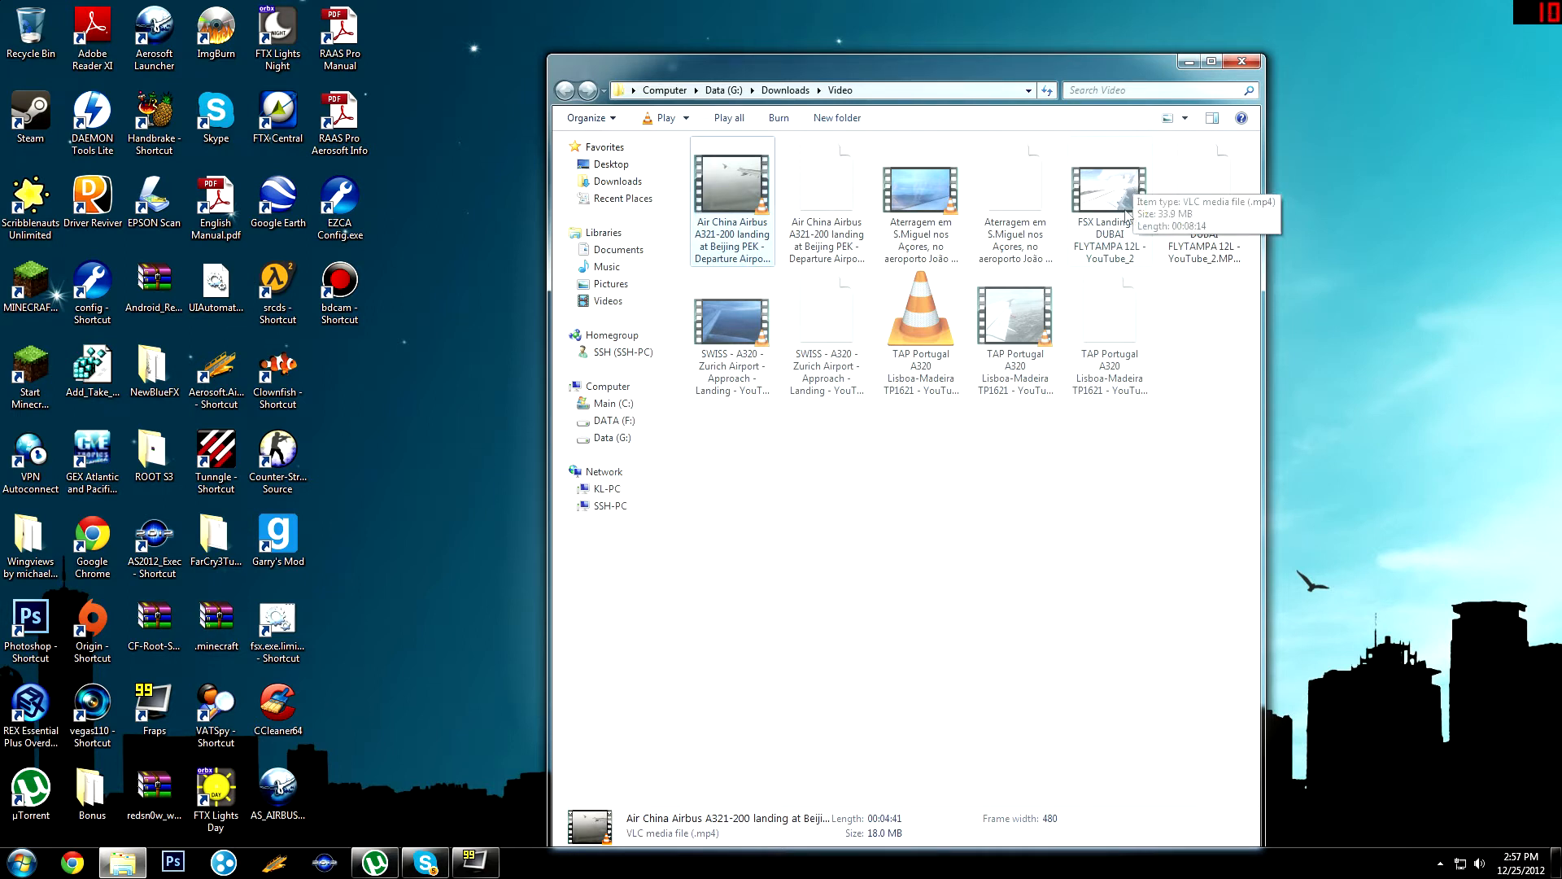
pyautogui.moveTo(1143, 245)
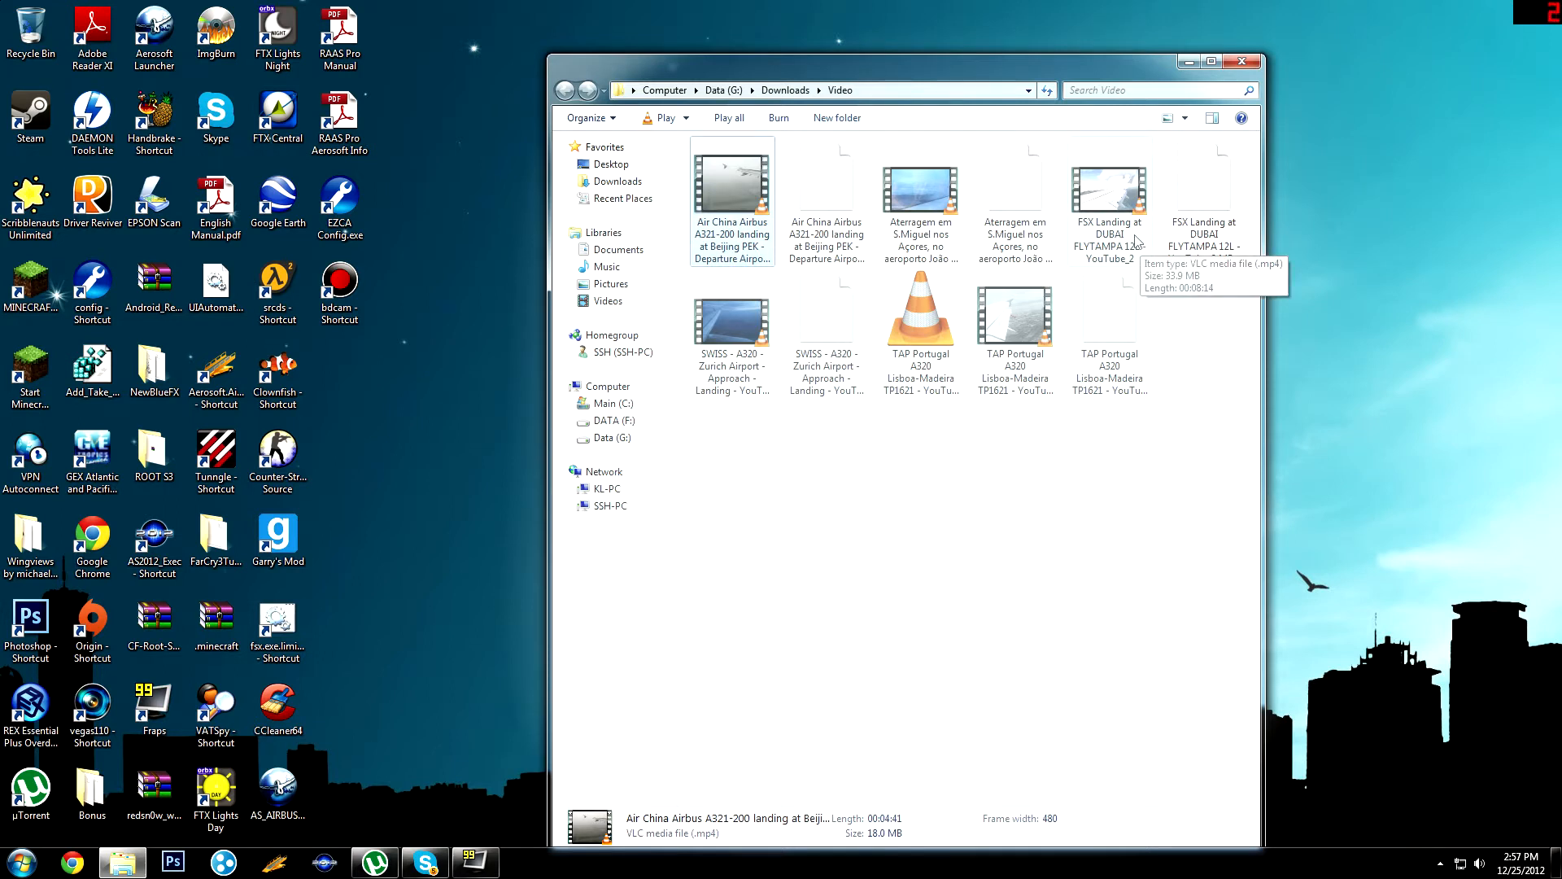
# Bring the FSX Landing at DUBAI FLYTAMPA 12L video from the Video folder onto the Vegas timeline
pyautogui.click(1108, 184)
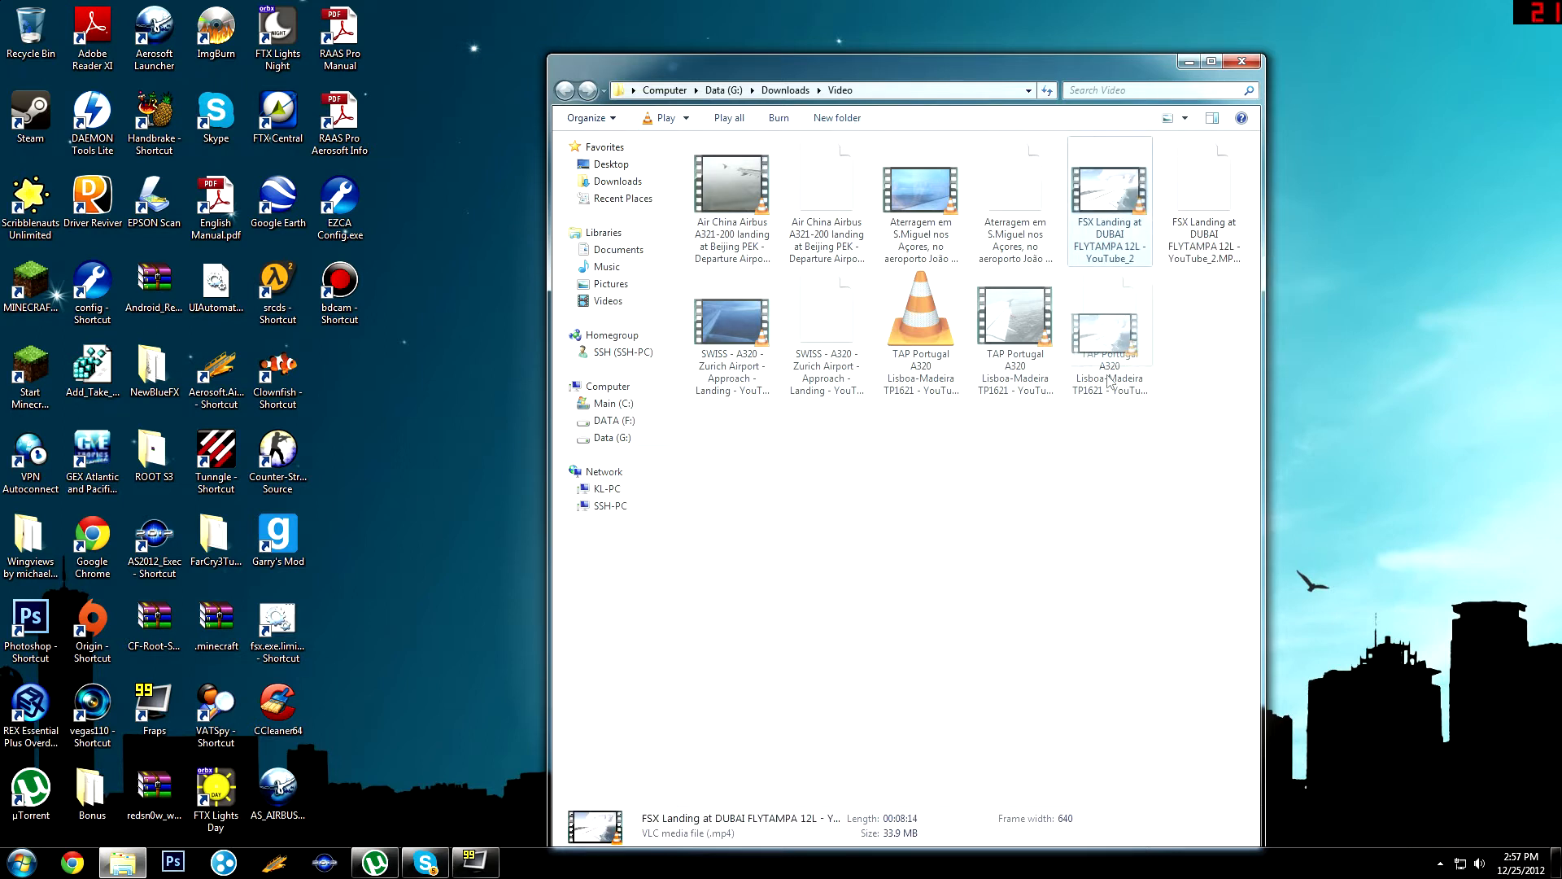
pyautogui.moveTo(1109, 339); pyautogui.dragTo(931, 477)
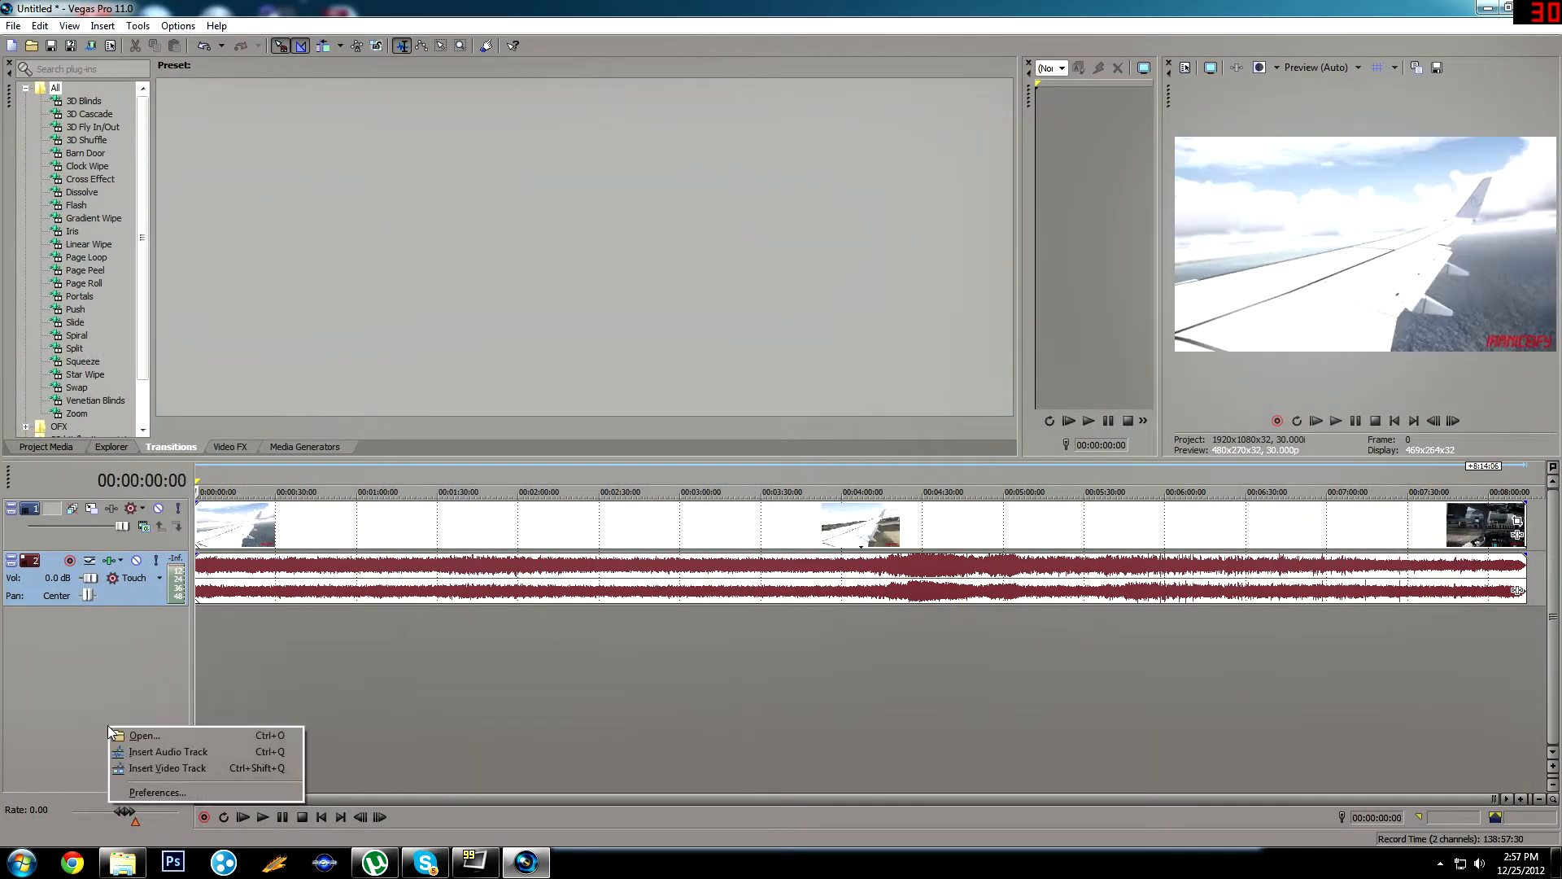
# Insert a new empty video track above the Dubai landing clip's tracks
pyautogui.click(168, 767)
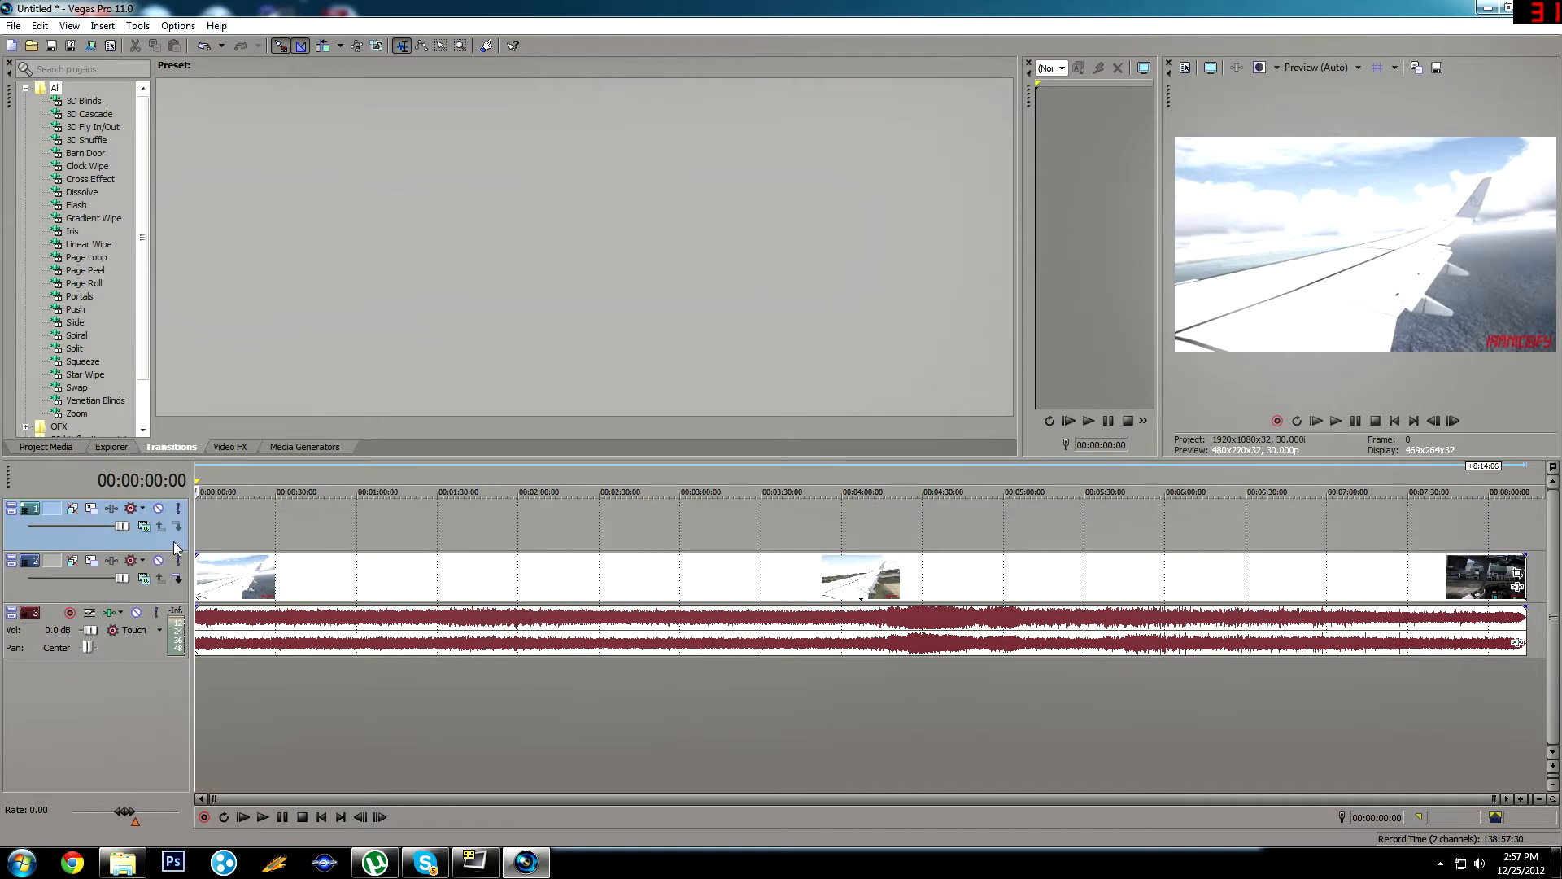
pyautogui.moveTo(868, 565)
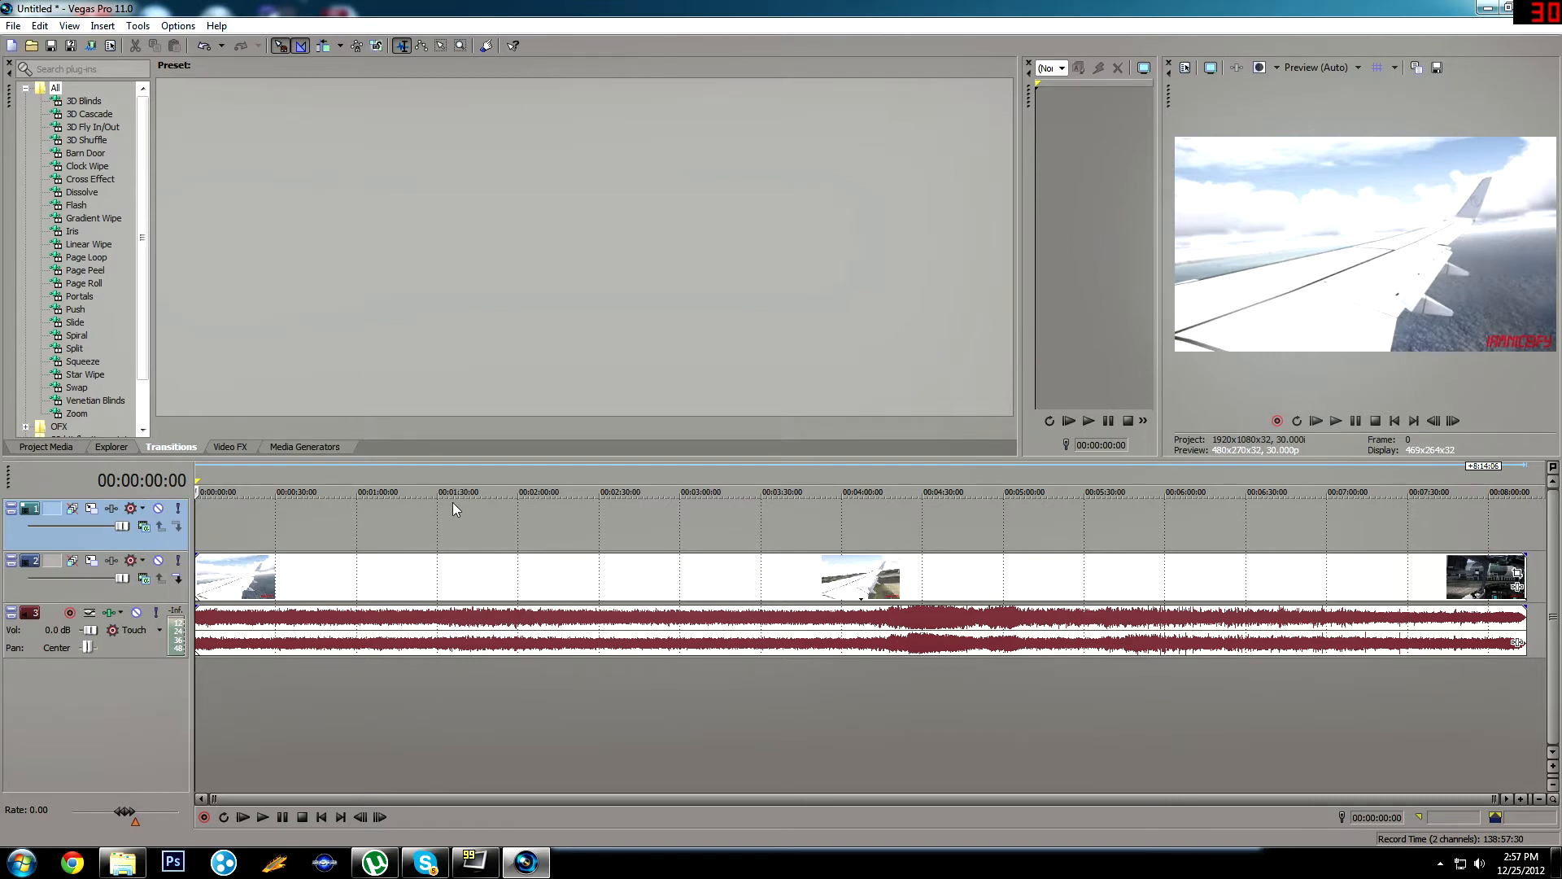
pyautogui.moveTo(908, 594)
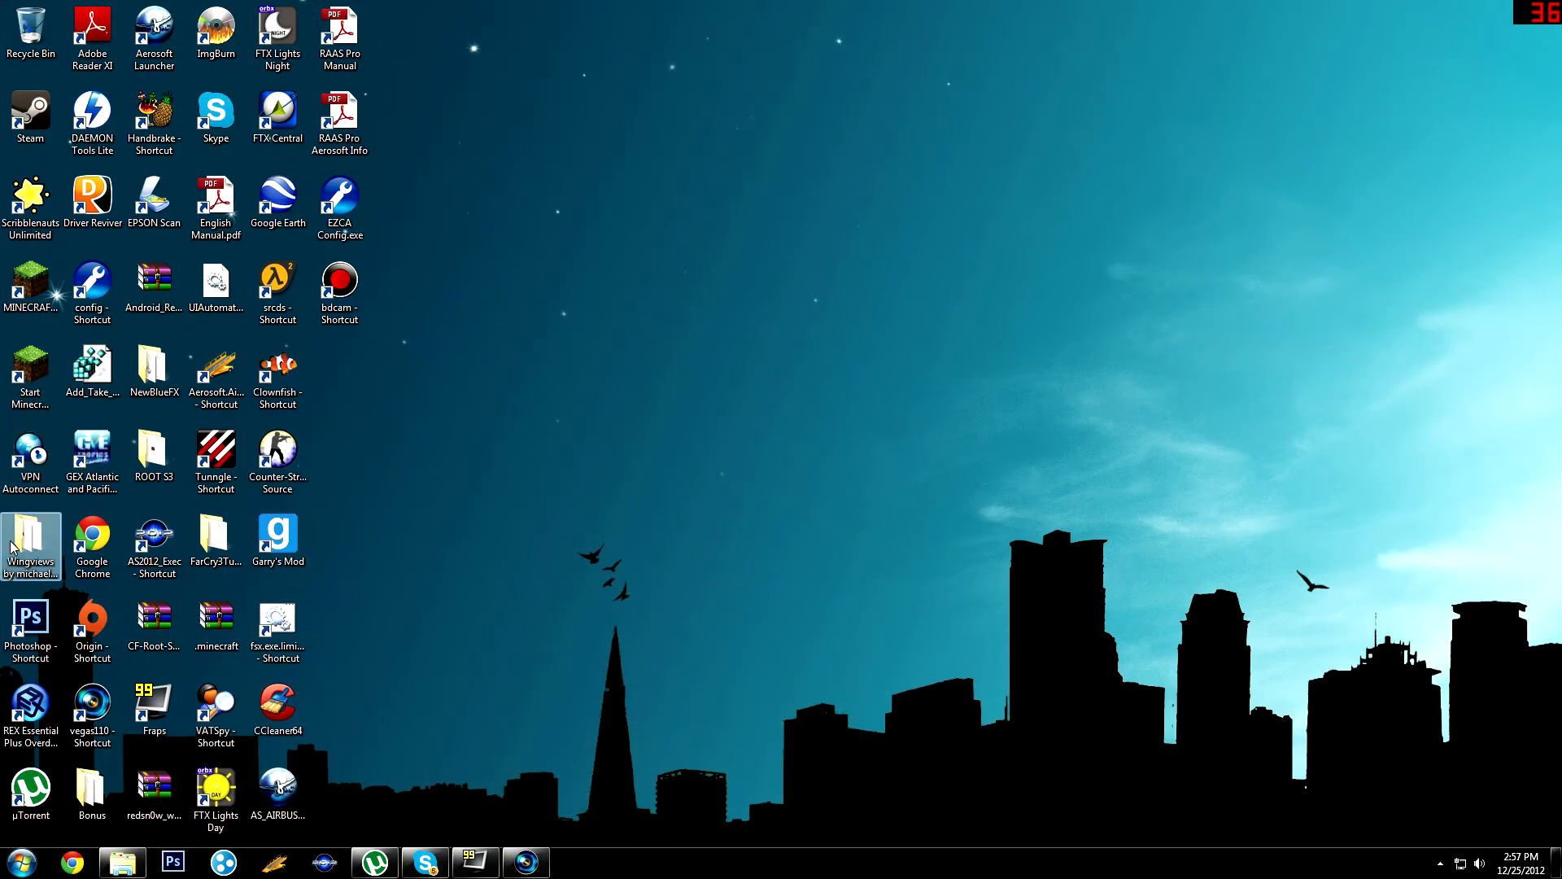
# Open the Wingviews by michaelpilot123 folder from the desktop in Explorer
pyautogui.doubleClick(31, 539)
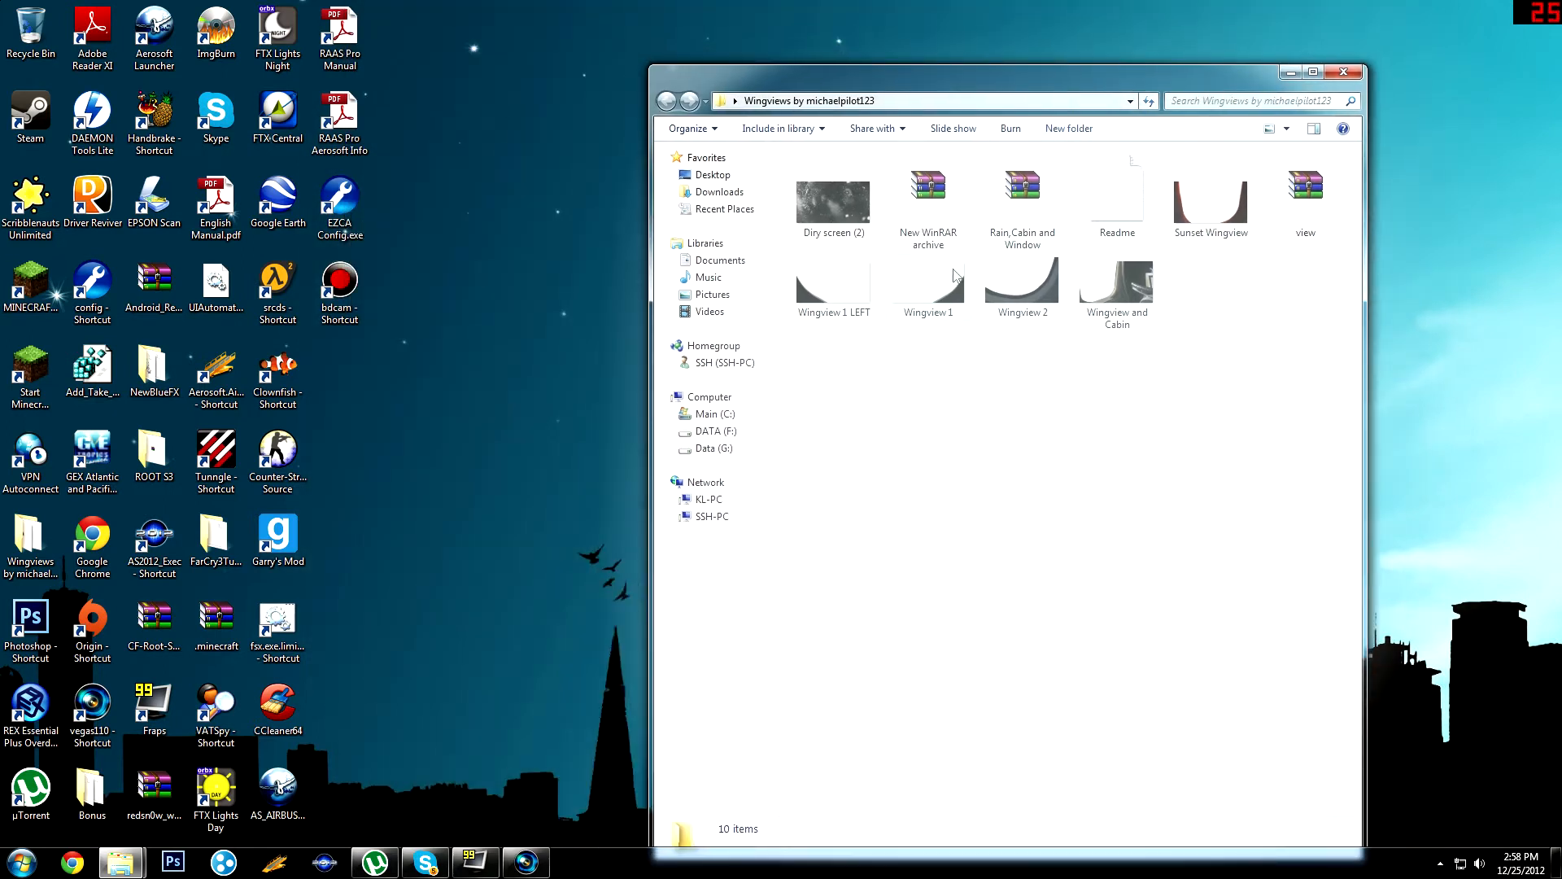
pyautogui.moveTo(928, 278)
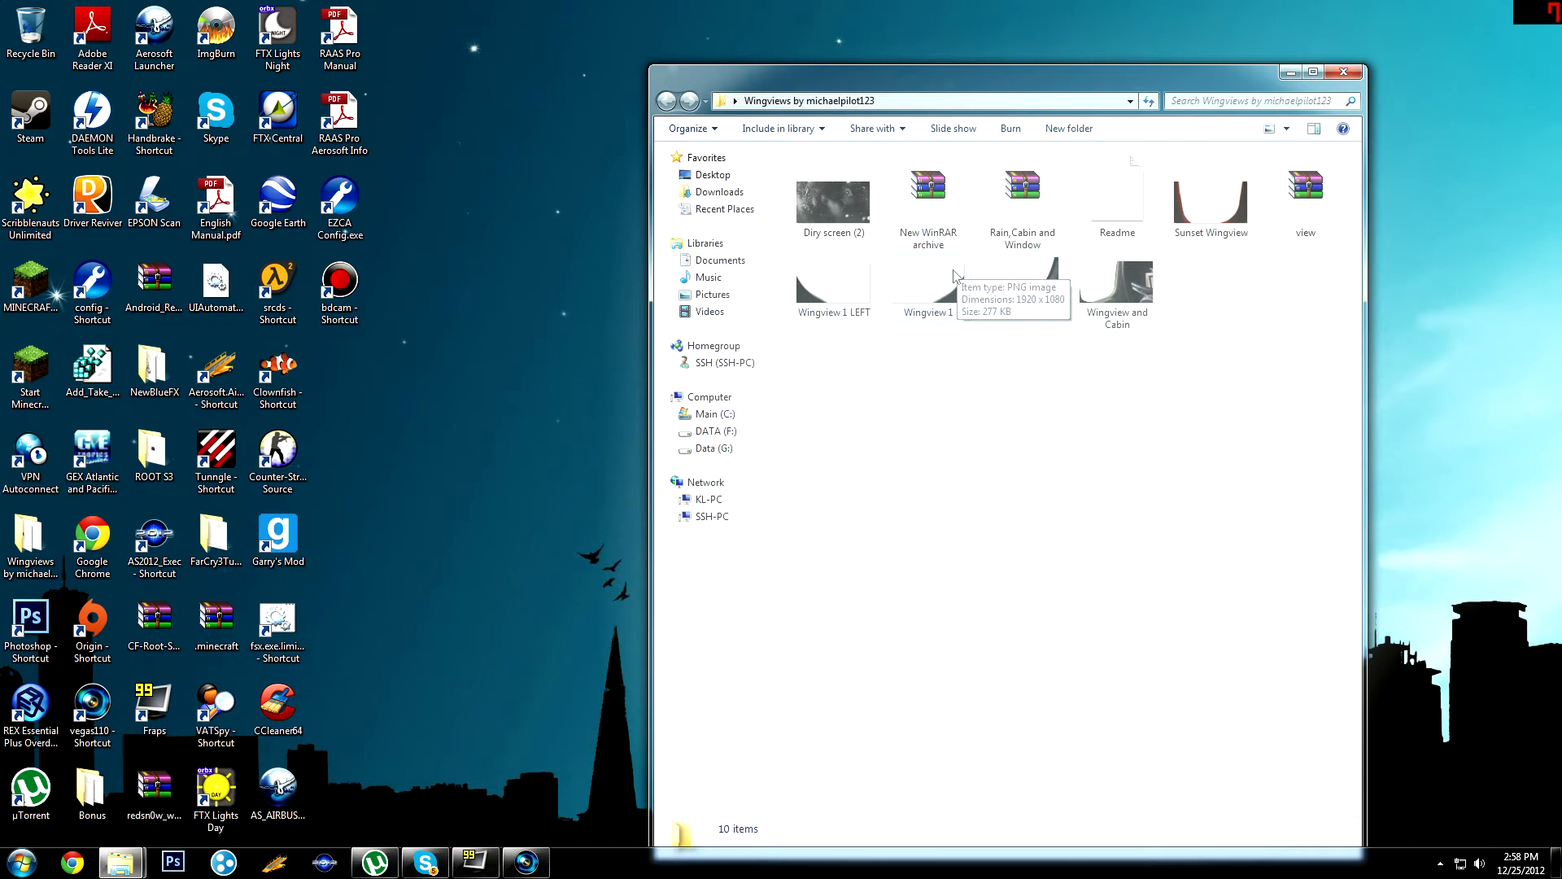
pyautogui.moveTo(882, 371)
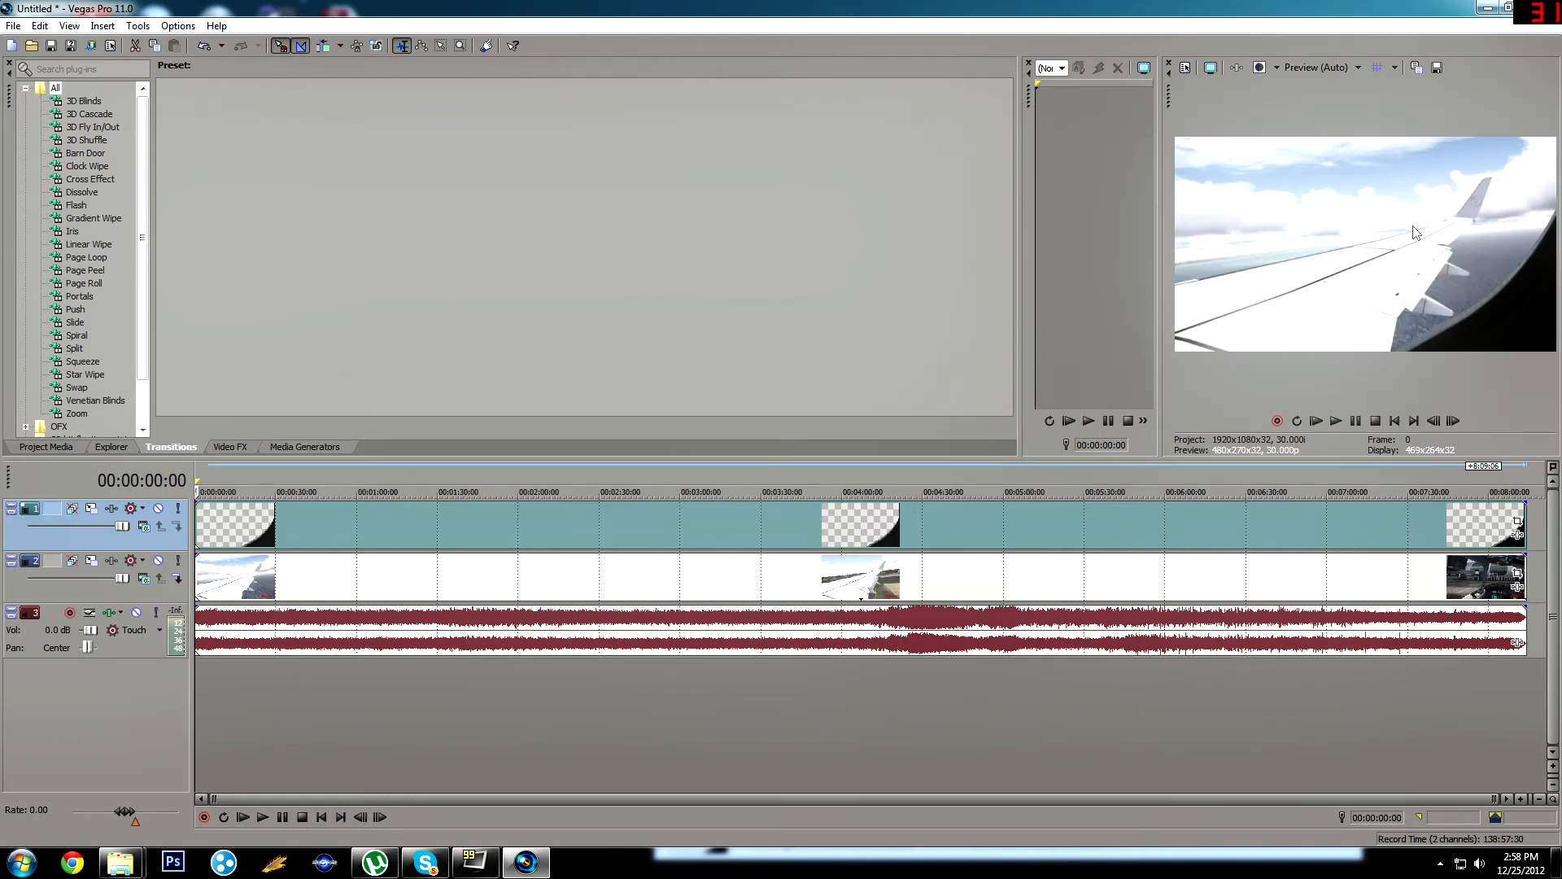
pyautogui.moveTo(1544, 261)
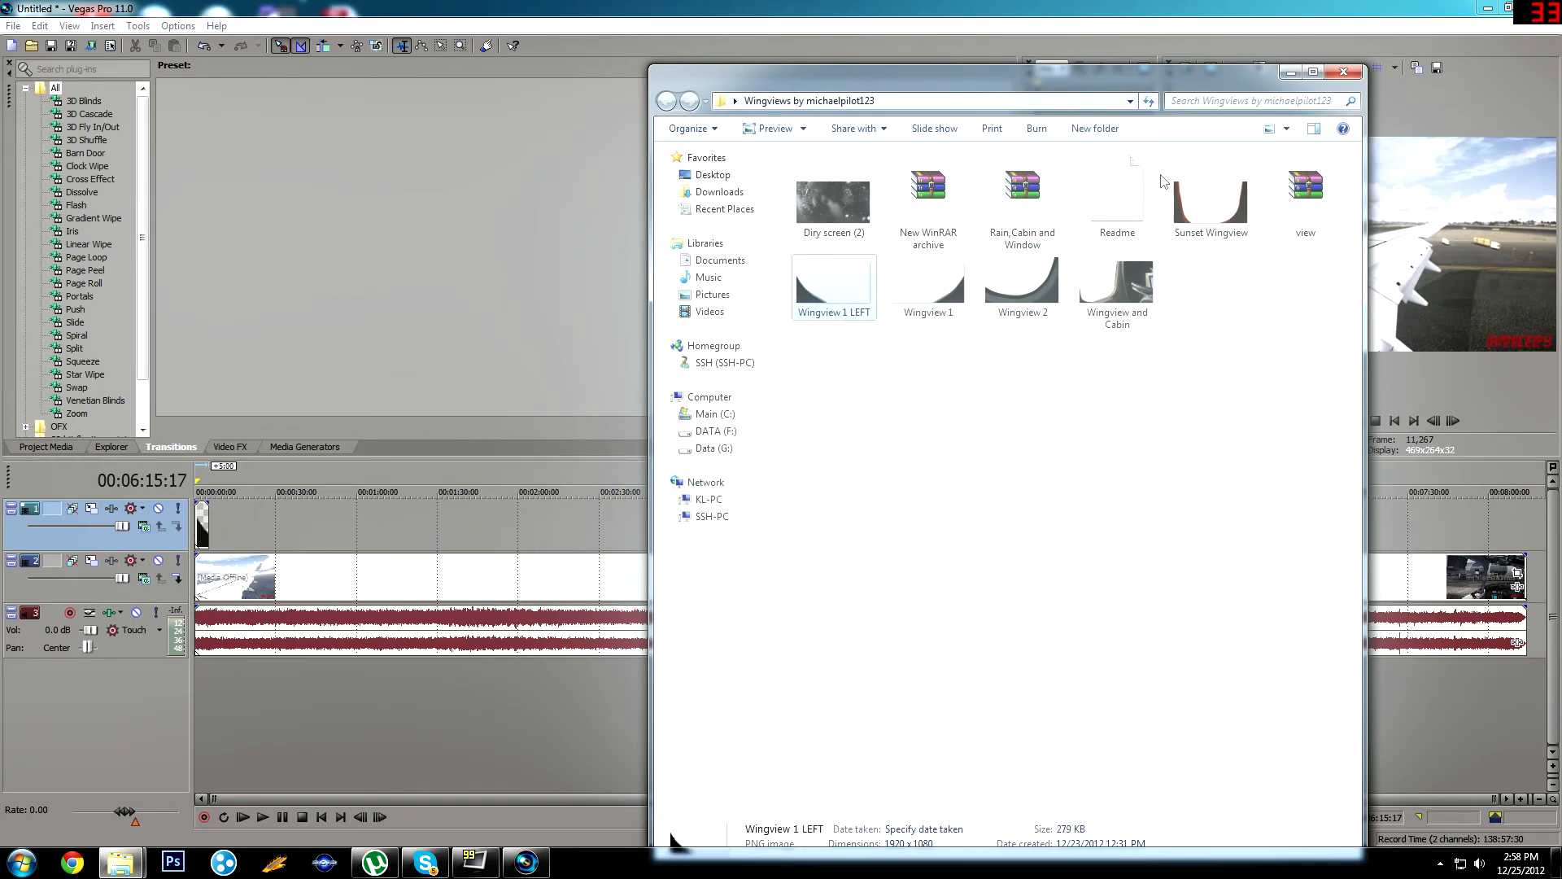
# Place the Wingview 1 LEFT window-frame PNG on the top track spanning the landing footage
pyautogui.click(1344, 70)
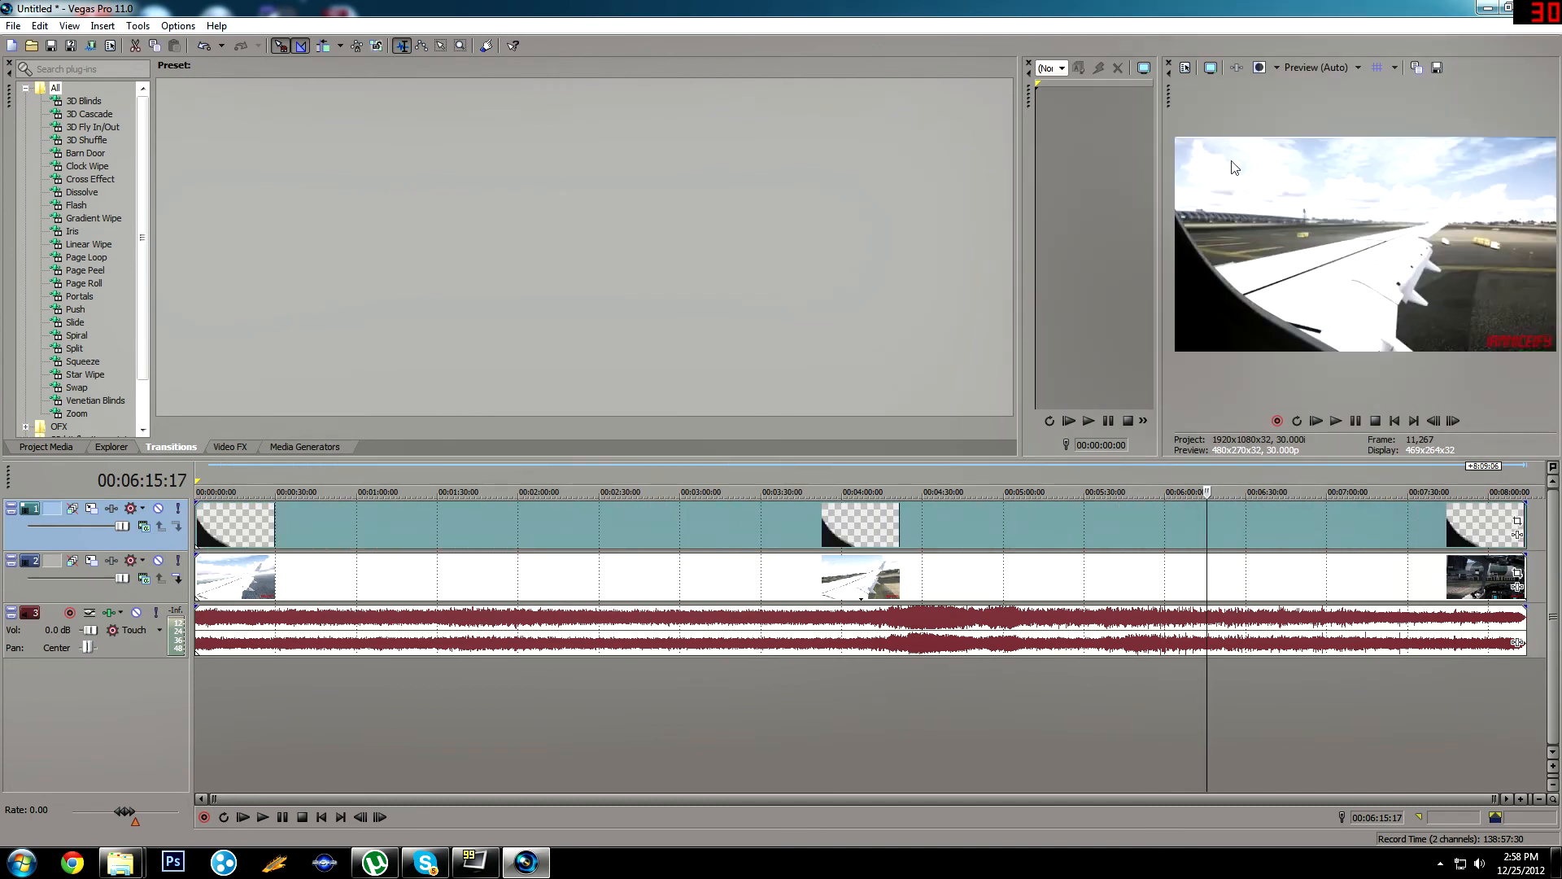
pyautogui.moveTo(1250, 256)
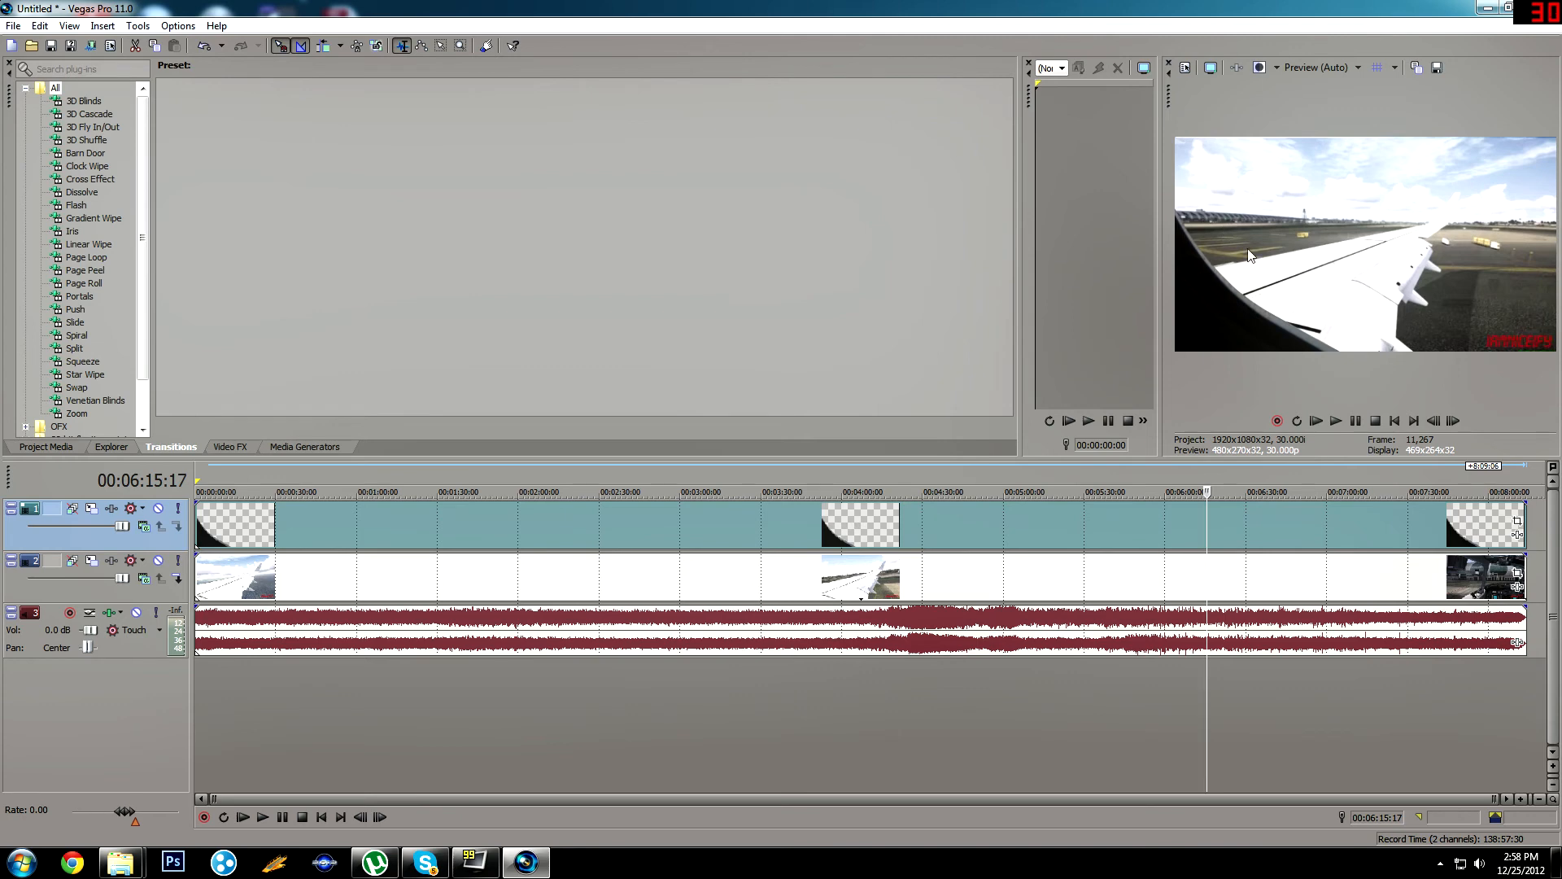
pyautogui.moveTo(1250, 275)
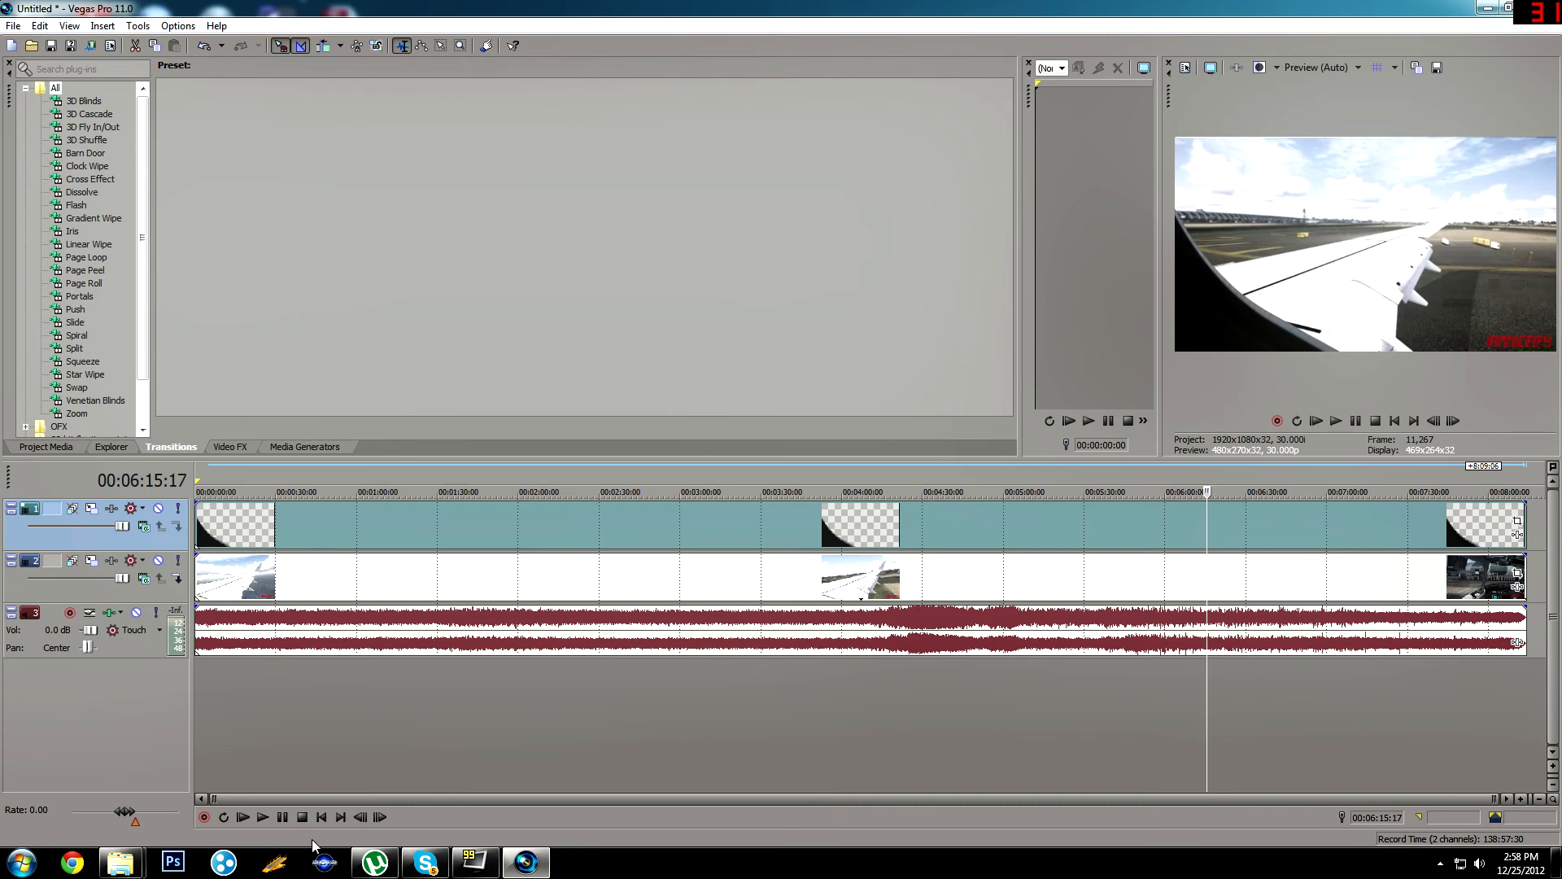
# Return the cursor to the project start to preview the window-framed wing shot
pyautogui.click(321, 817)
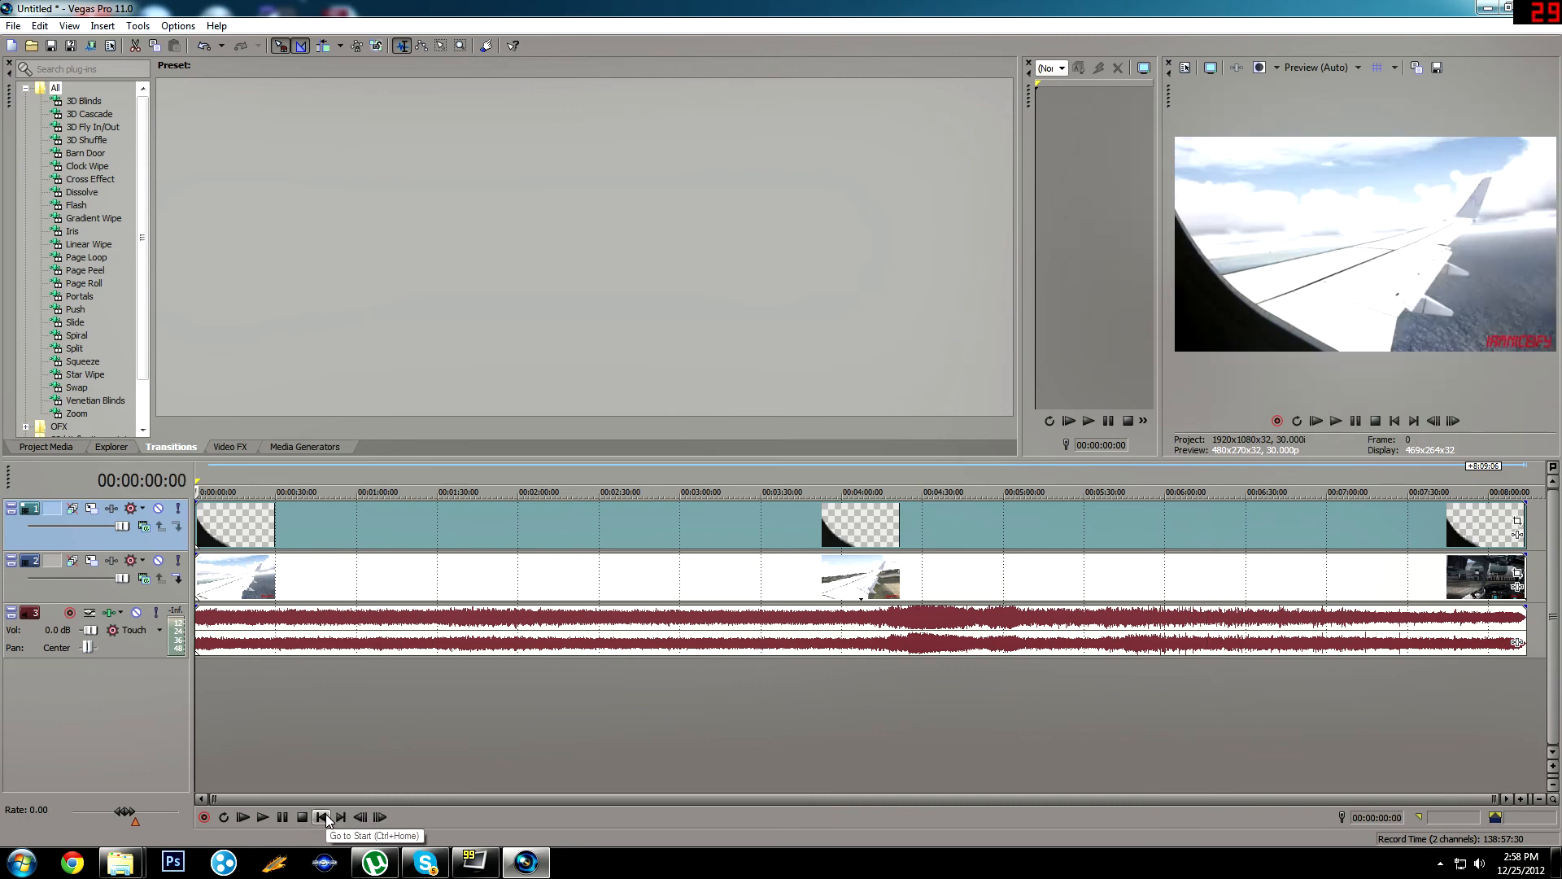